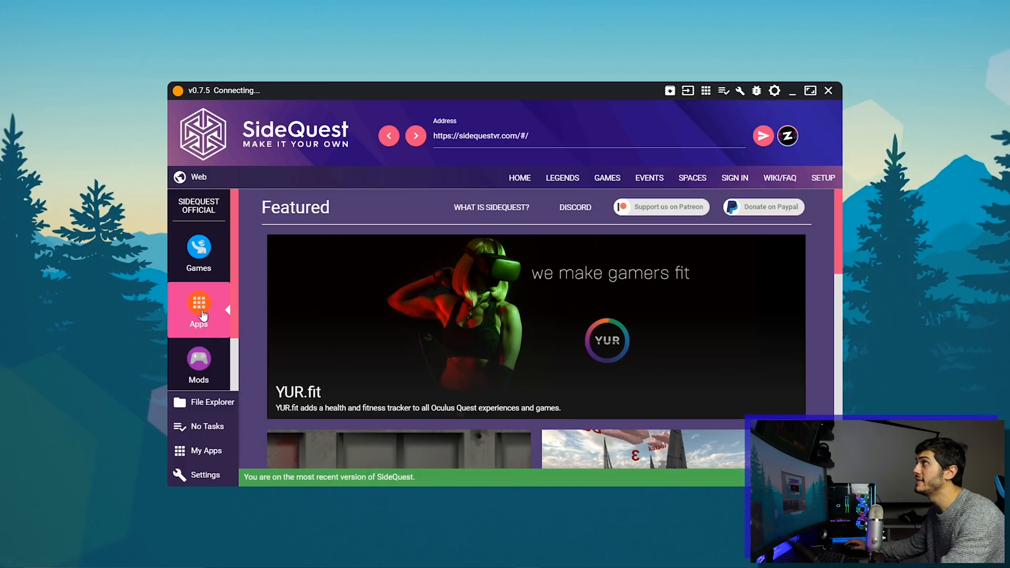
Step: Open the VRidge app page from SideQuest's Apps listing
click(198, 310)
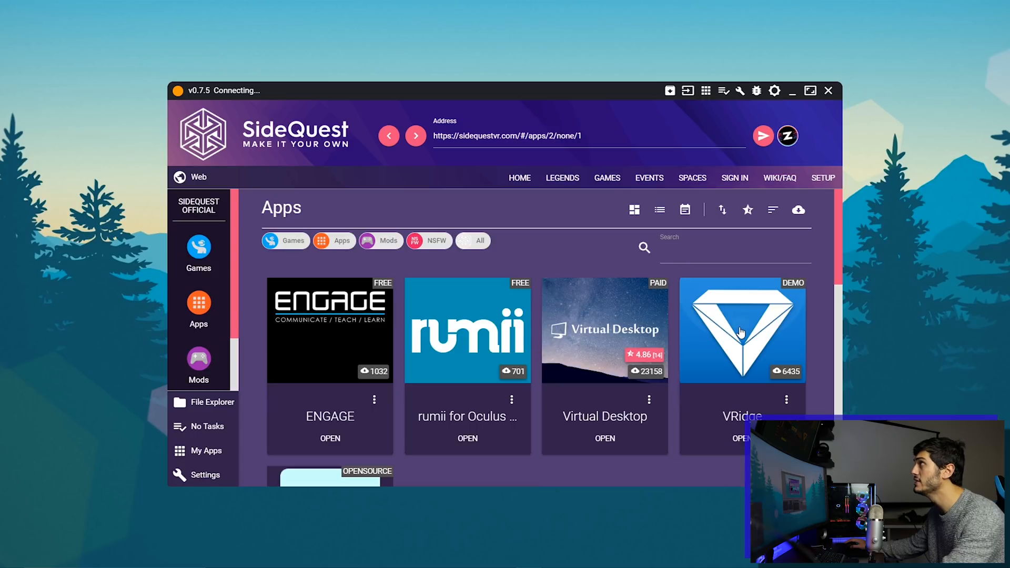
click(741, 330)
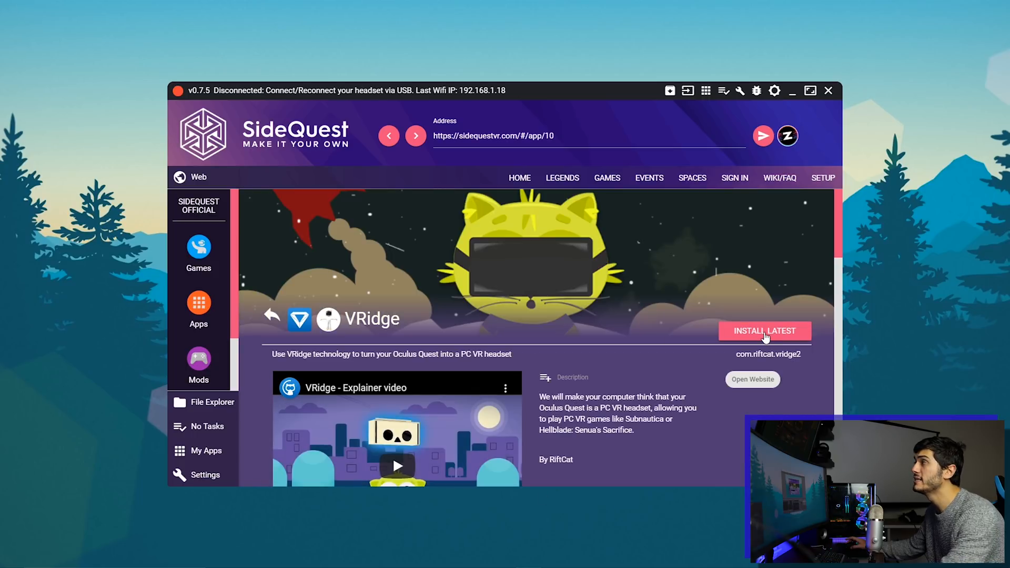
mouse_move(764, 346)
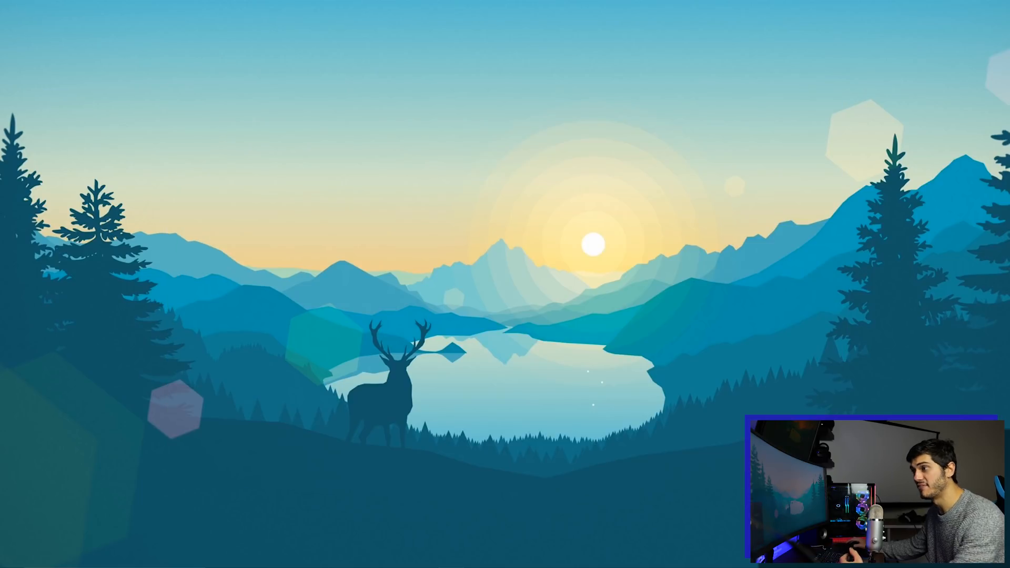
Step: Switch to RiftCat Client and choose the Beta update channel, showing version 2.5.0 patch notes
key(alt+tab)
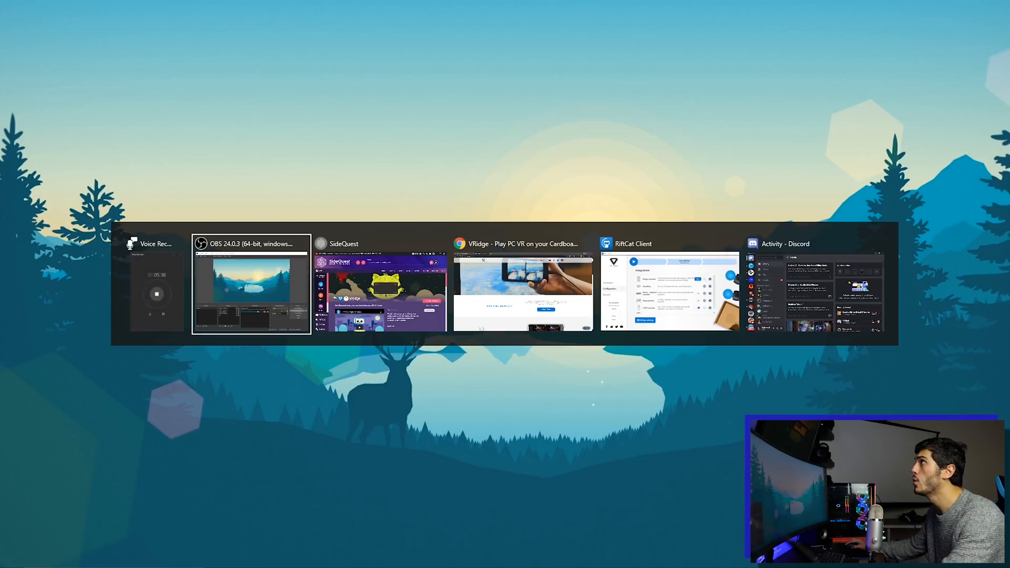
click(668, 287)
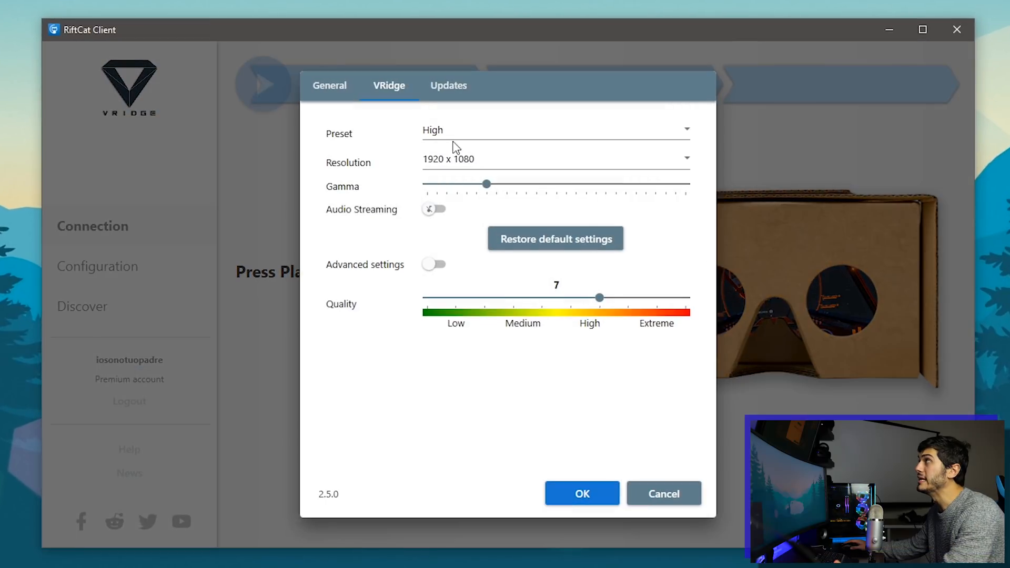
click(448, 85)
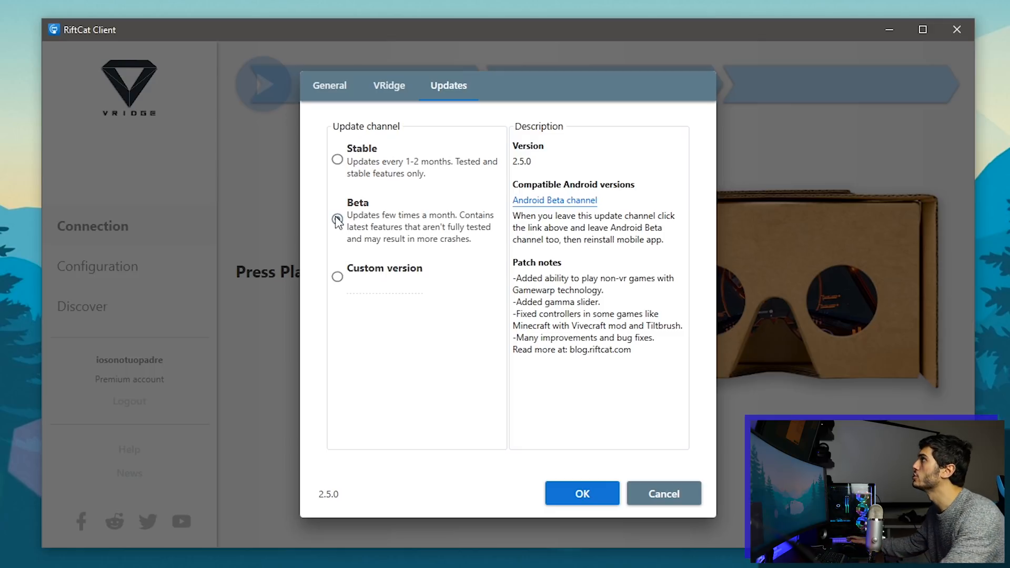
click(336, 218)
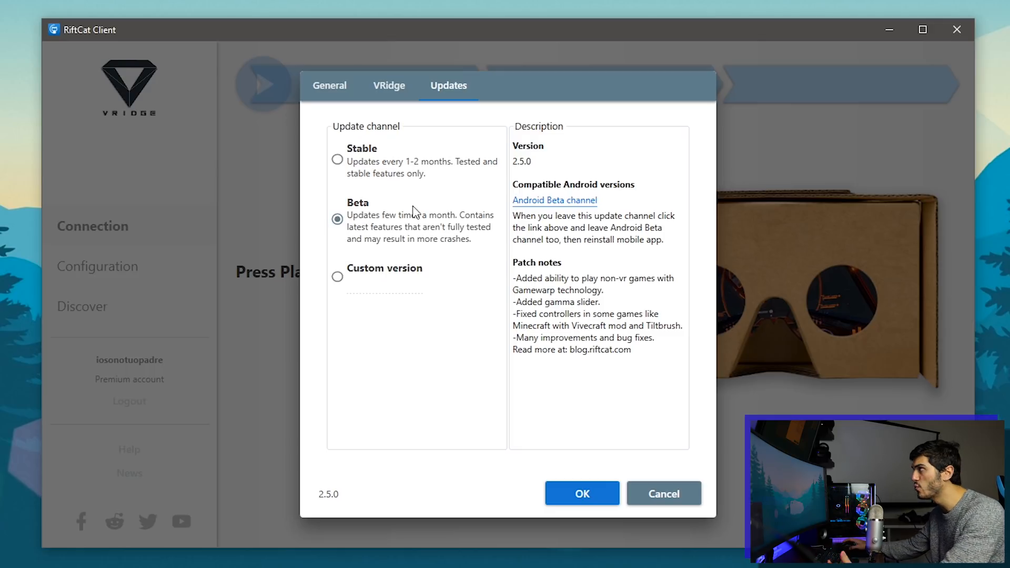
mouse_move(474, 400)
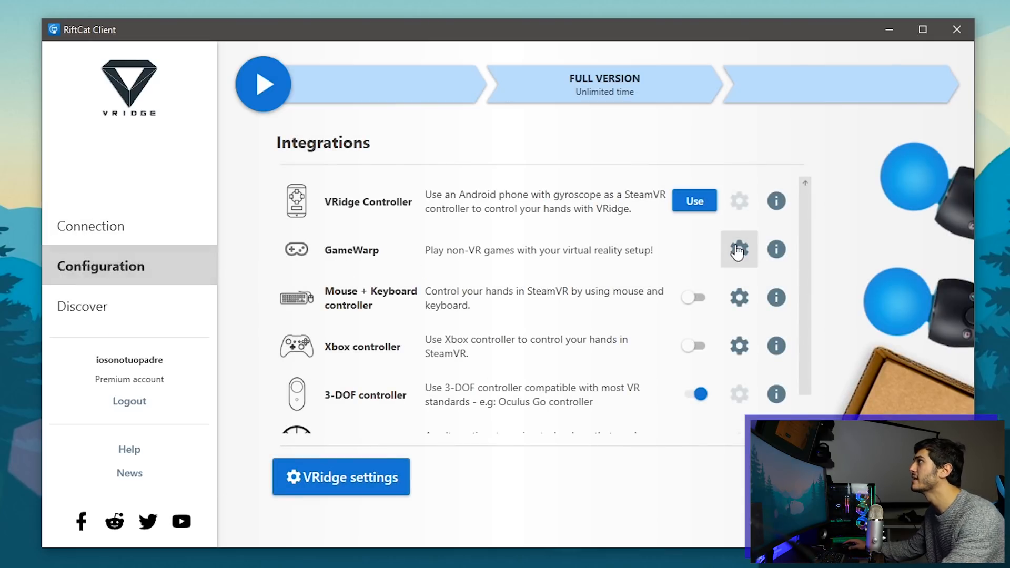
Step: Bring up GameWarp's Visual Settings from the Configuration integrations list
click(739, 250)
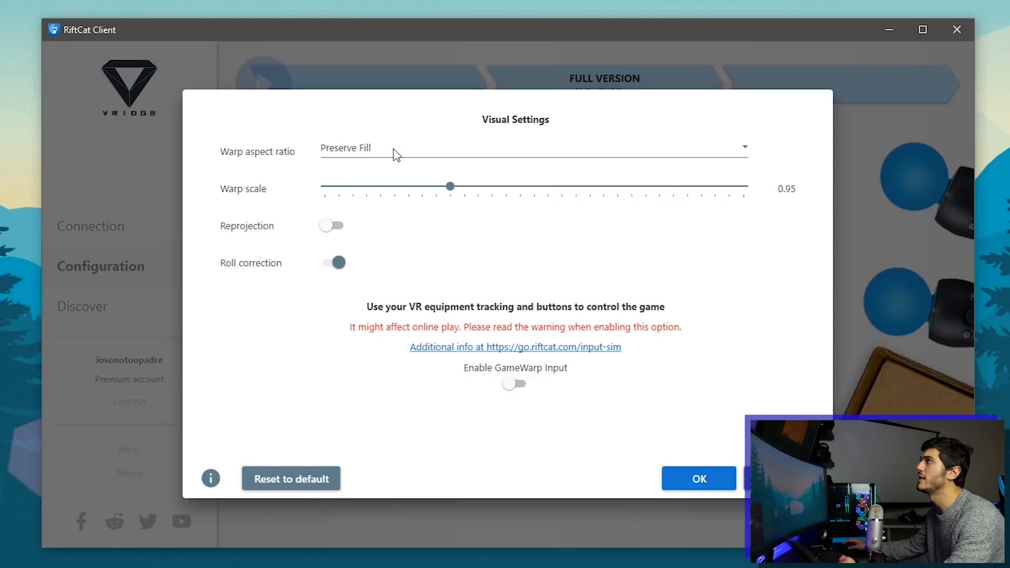
mouse_move(390, 180)
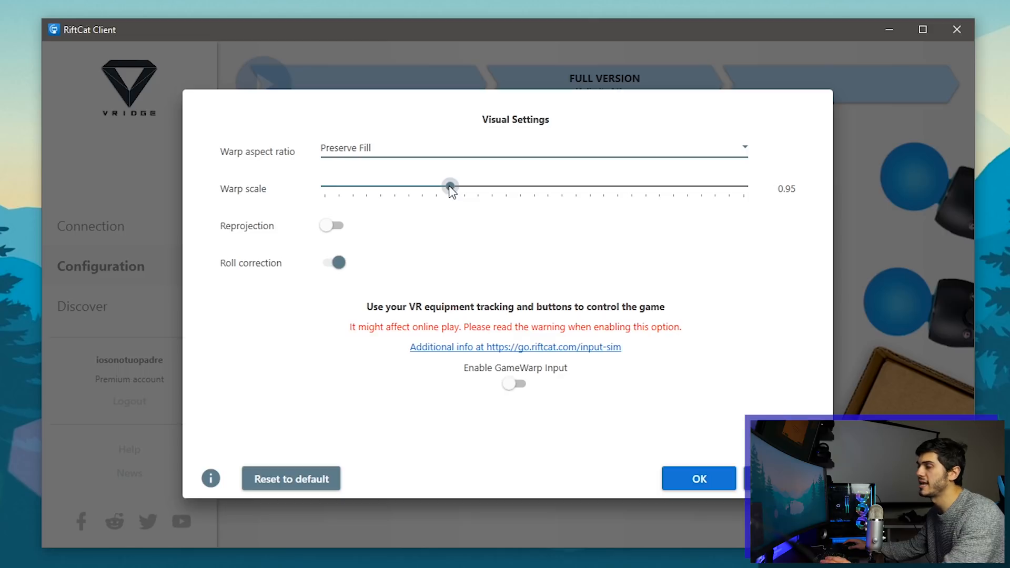
mouse_move(445, 216)
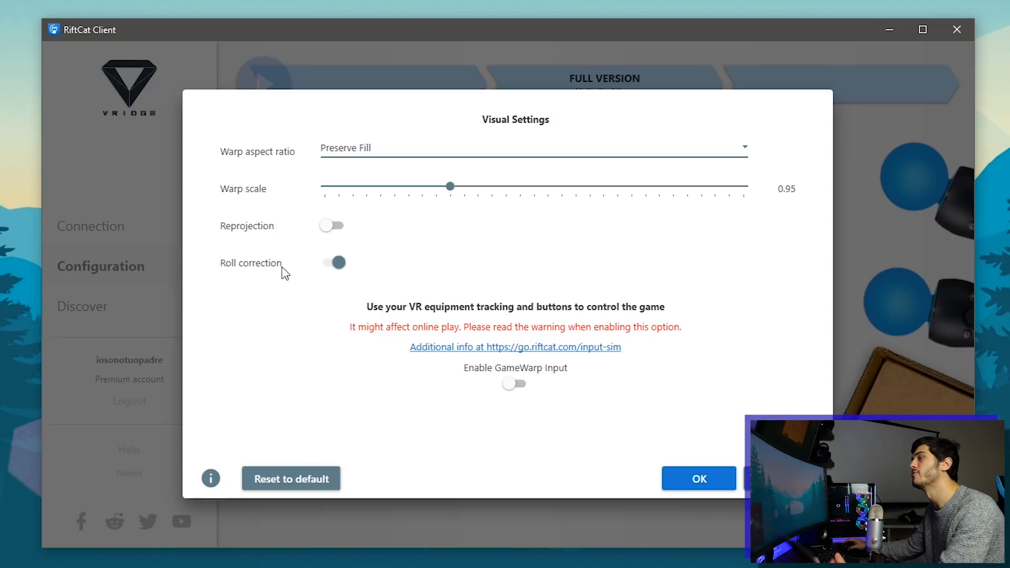
mouse_move(517, 385)
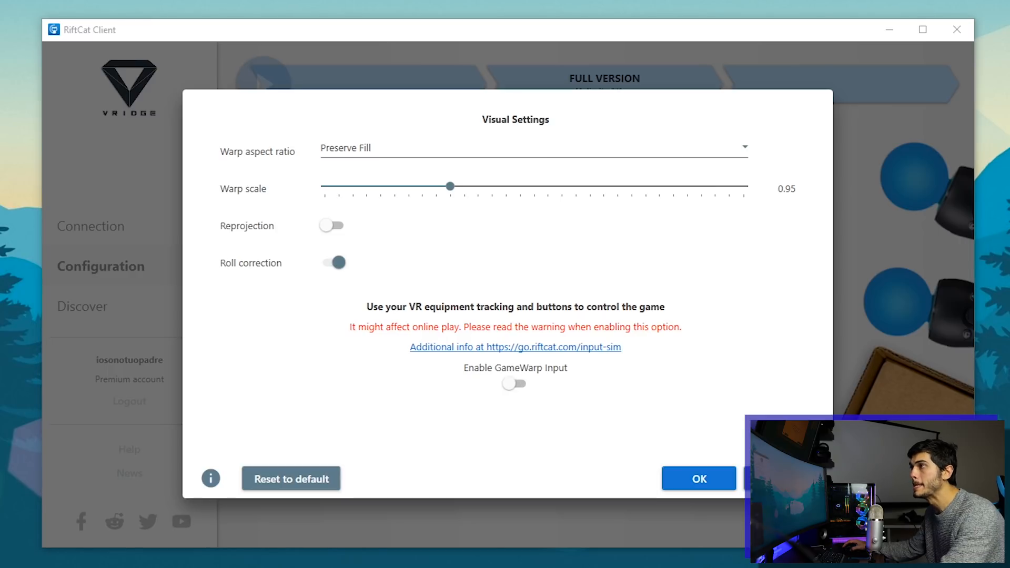
Step: Enable GameWarp Input, accept the anticheat warning, and scroll to the sensitivity sliders
click(514, 384)
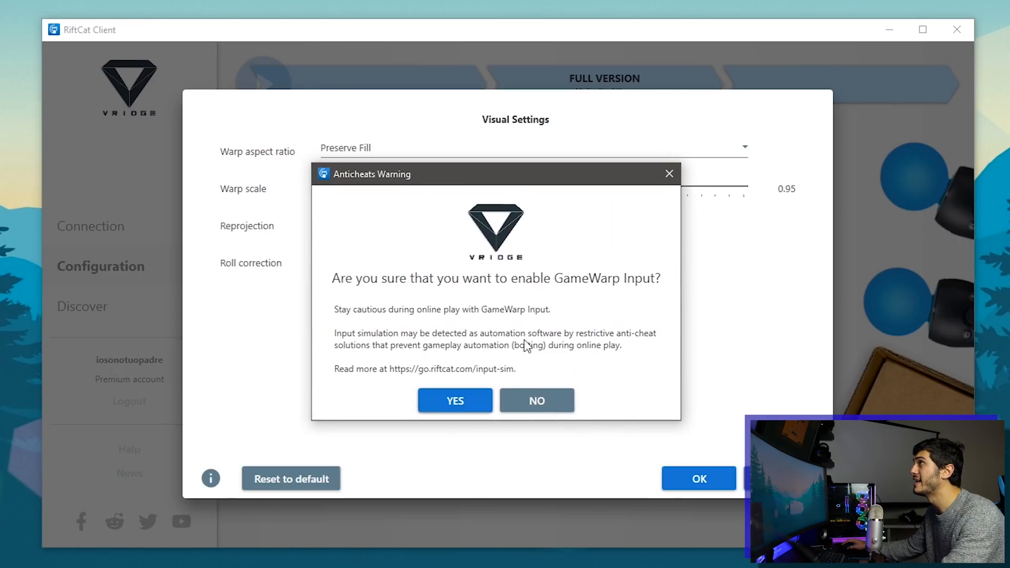
click(454, 400)
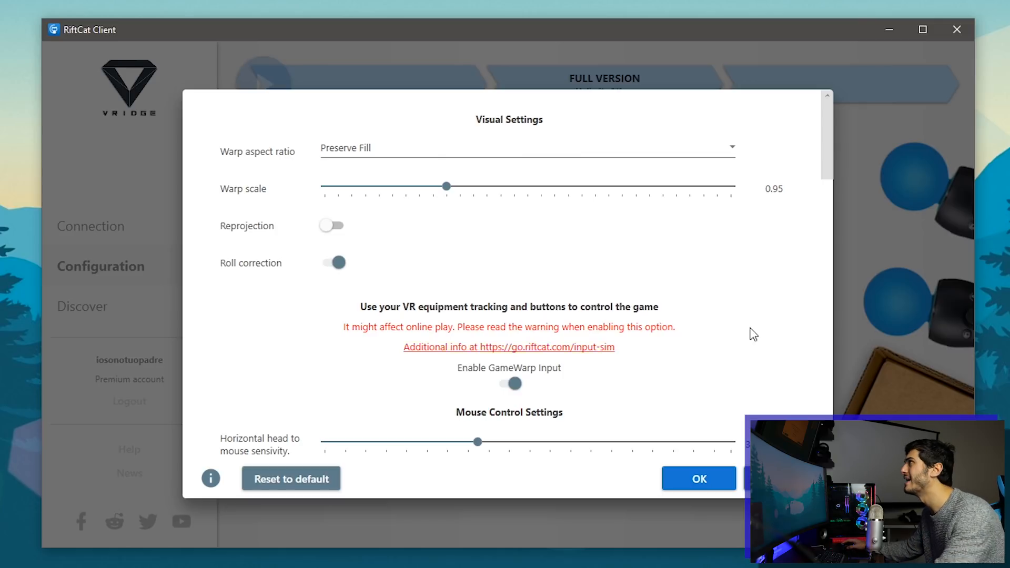
scroll(down, 3)
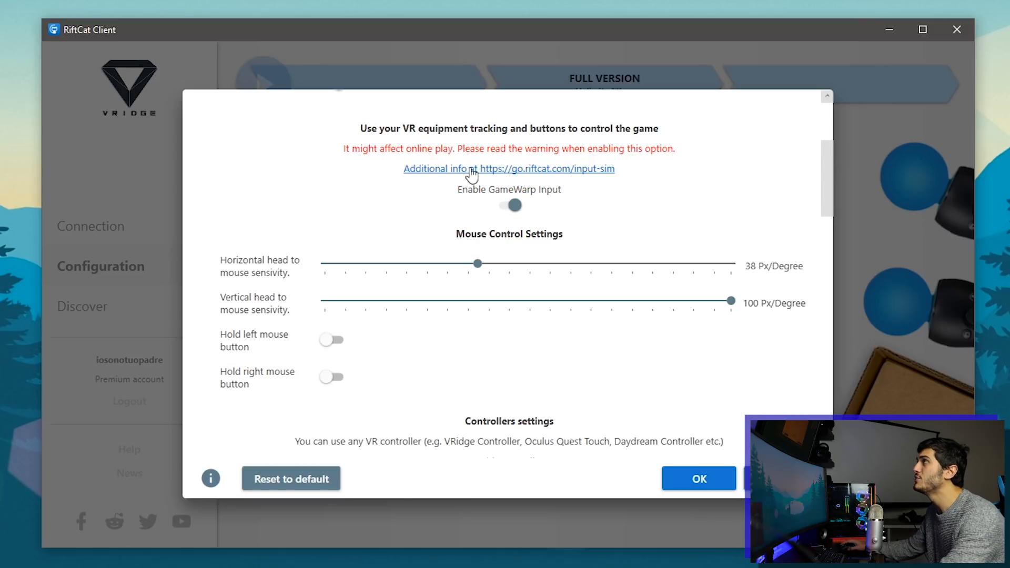
mouse_move(394, 416)
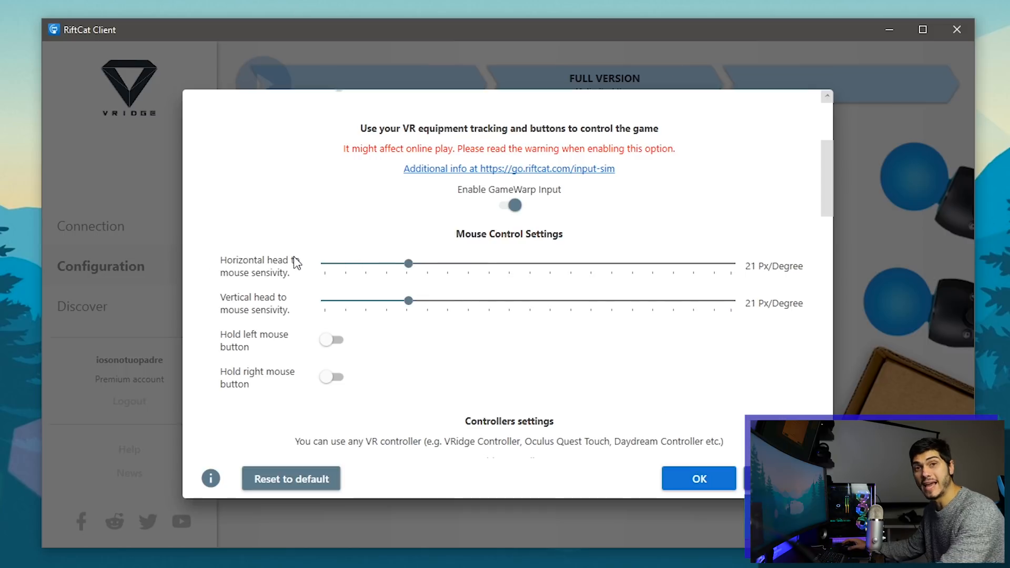
scroll(down, 3)
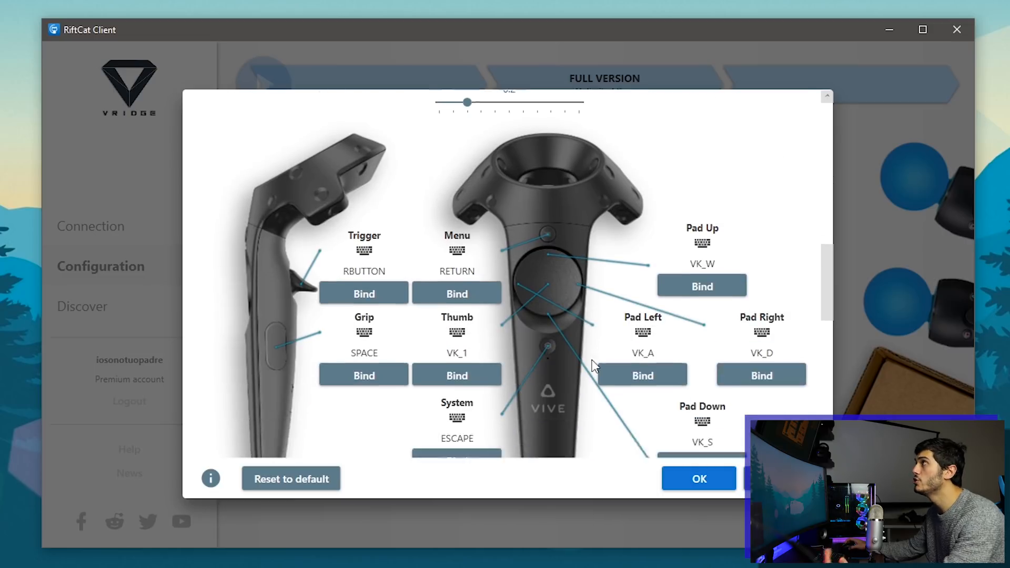
scroll(down, 3)
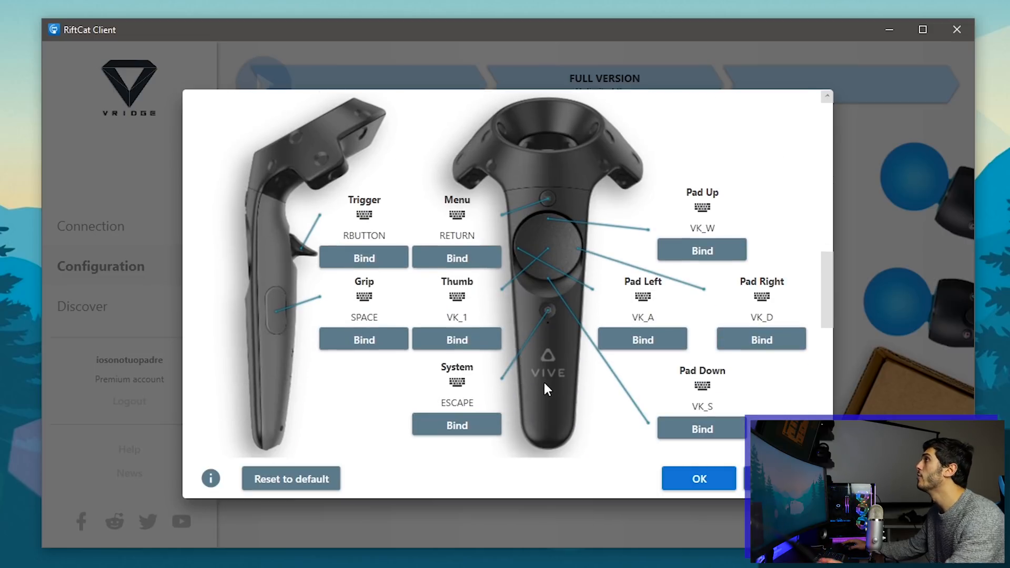
mouse_move(316, 412)
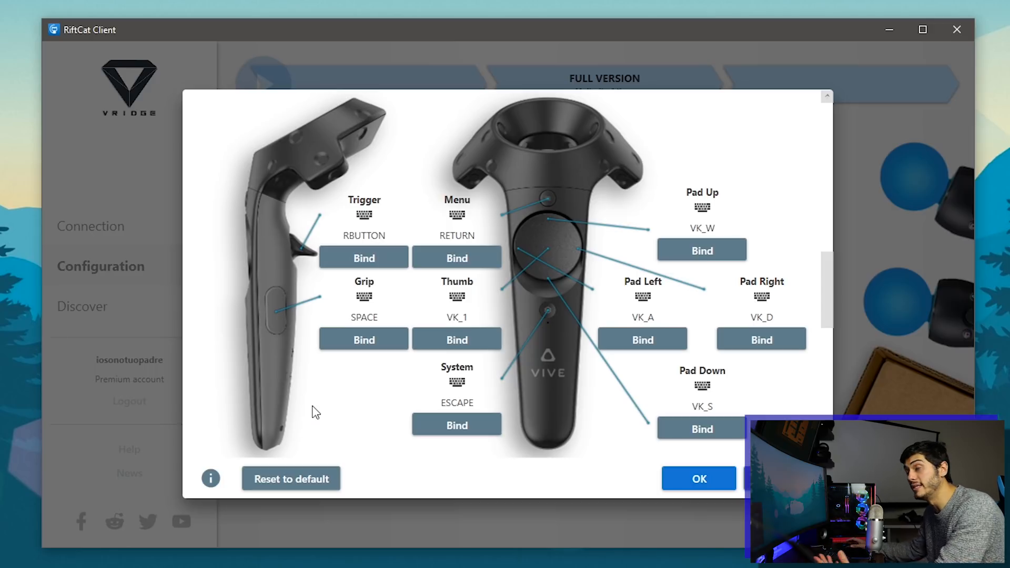
scroll(down, 3)
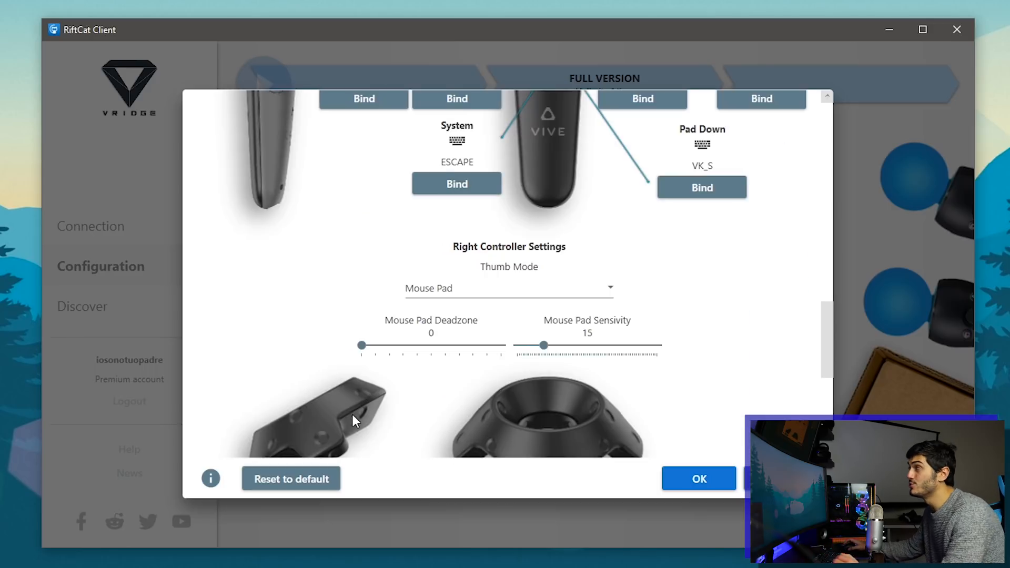
scroll(up, 3)
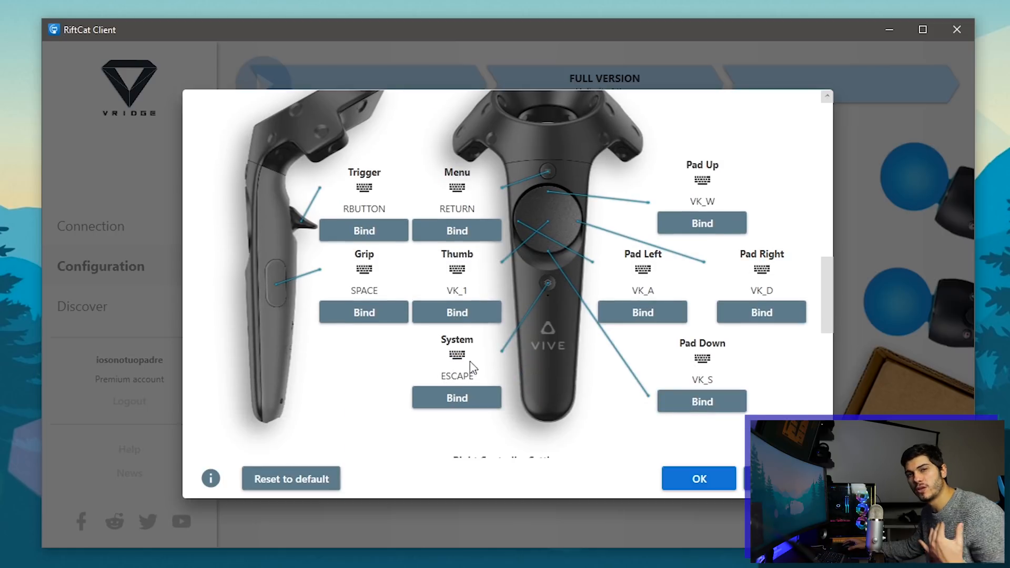
mouse_move(504, 368)
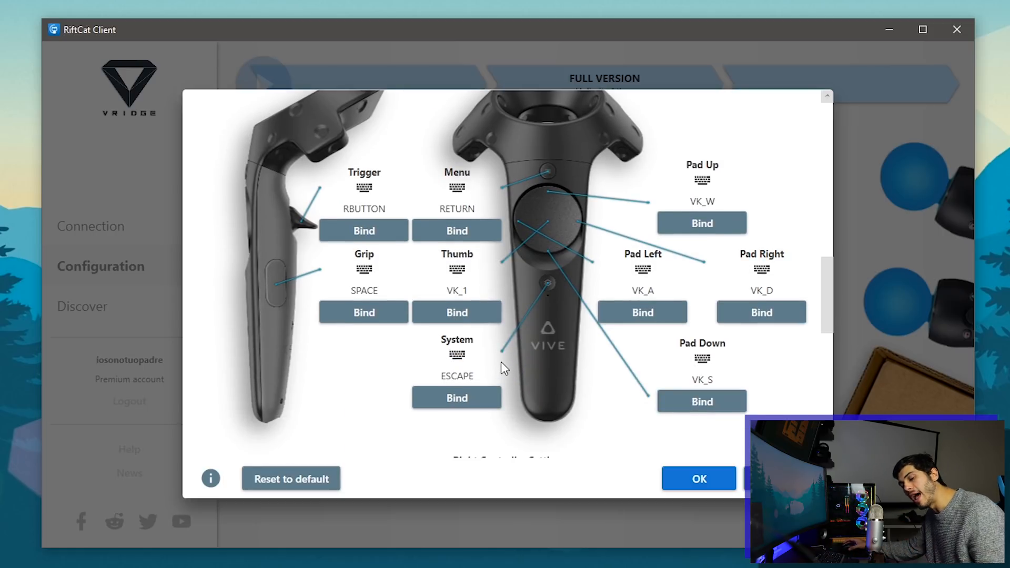
mouse_move(483, 389)
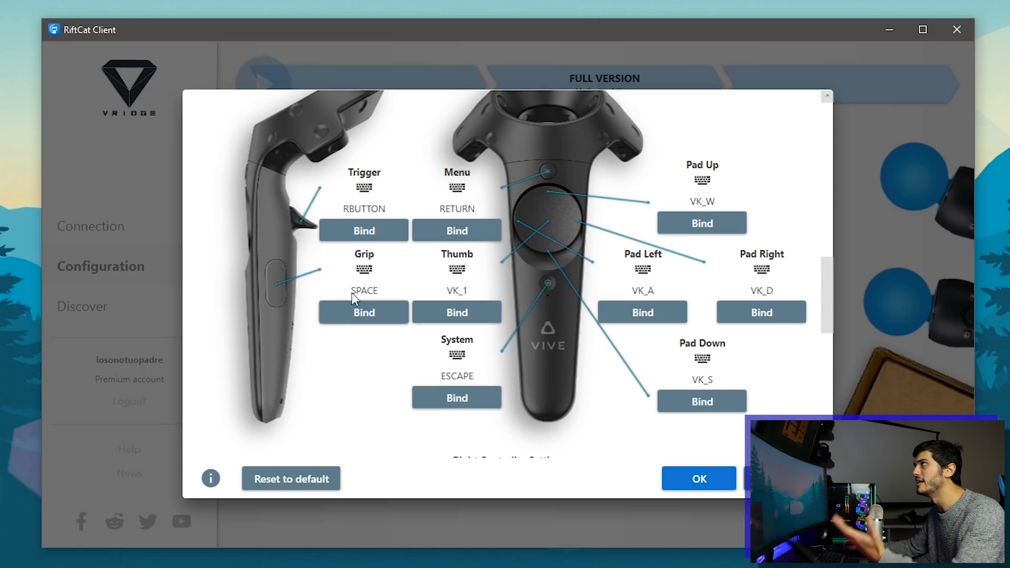
mouse_move(504, 181)
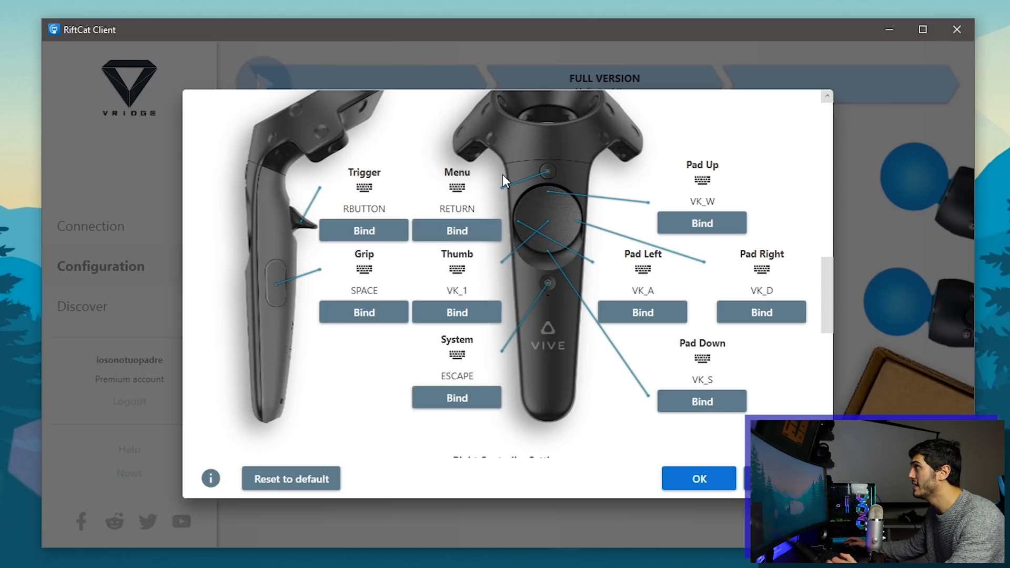
mouse_move(410, 368)
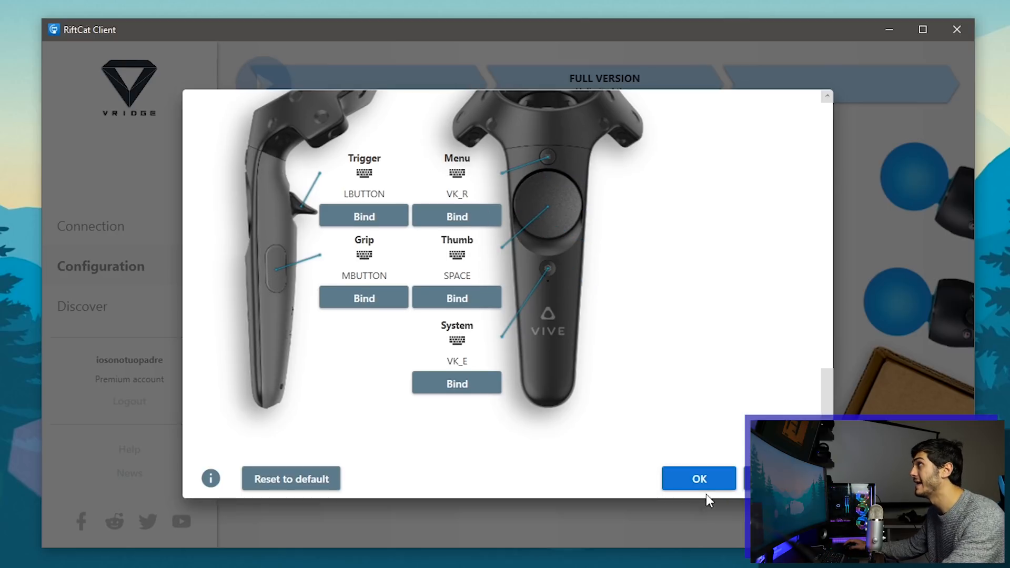
Step: Save and close the GameWarp settings, then start Play GameWarp
click(698, 479)
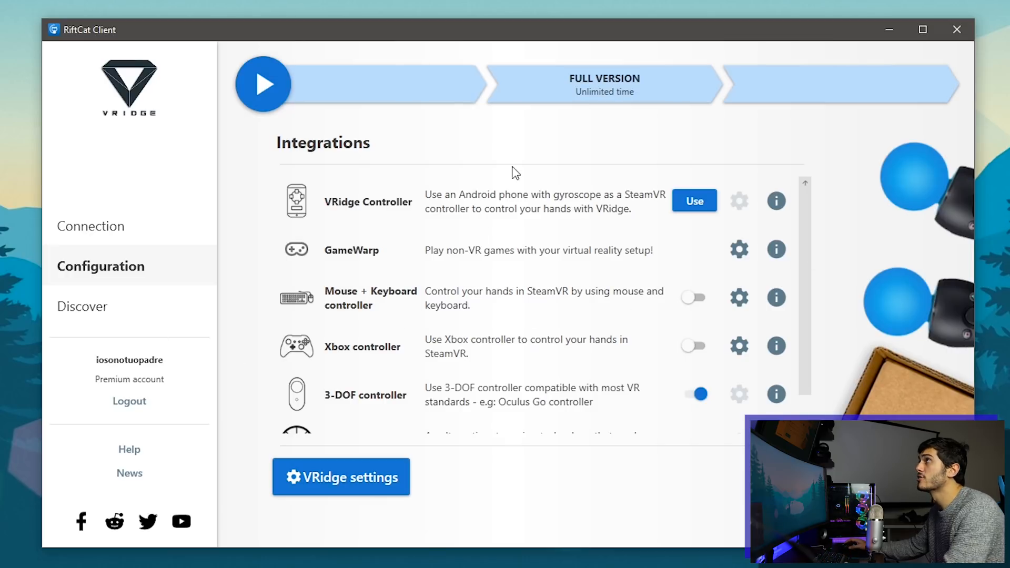
click(264, 83)
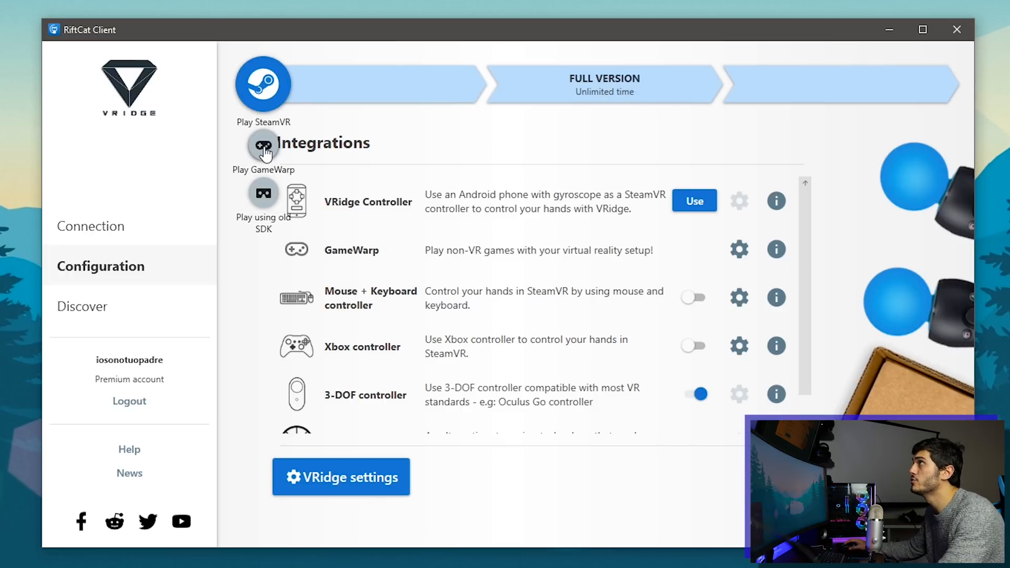
click(263, 84)
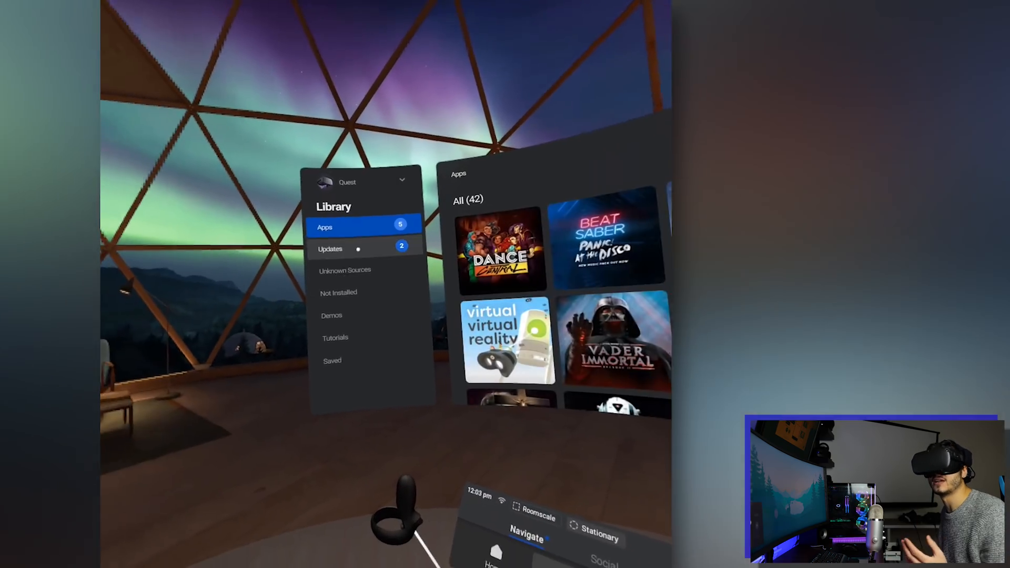
Step: Show the Quest library's Unknown Sources apps, such as AltspaceVR, Pavlov VR and Thumper
click(345, 270)
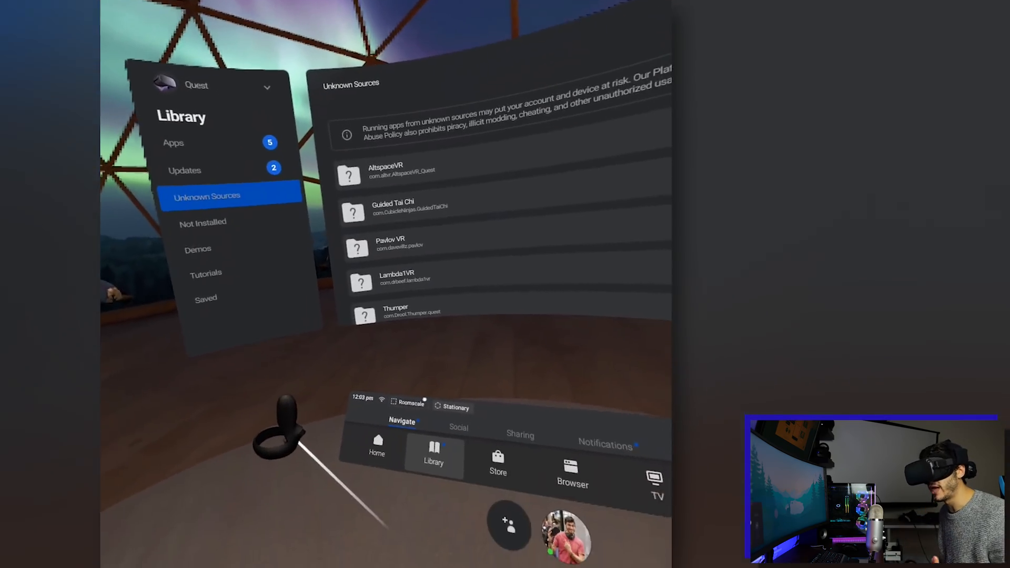